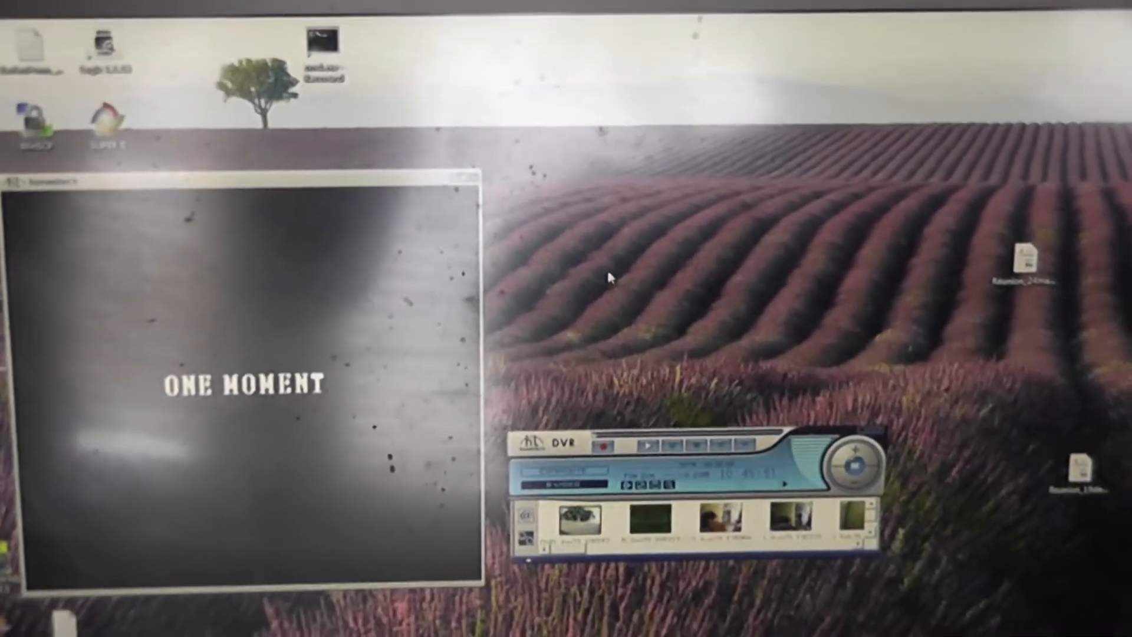
# - Play the selected recorded camera clip so footage and timecode appear in the preview
pyautogui.click(645, 445)
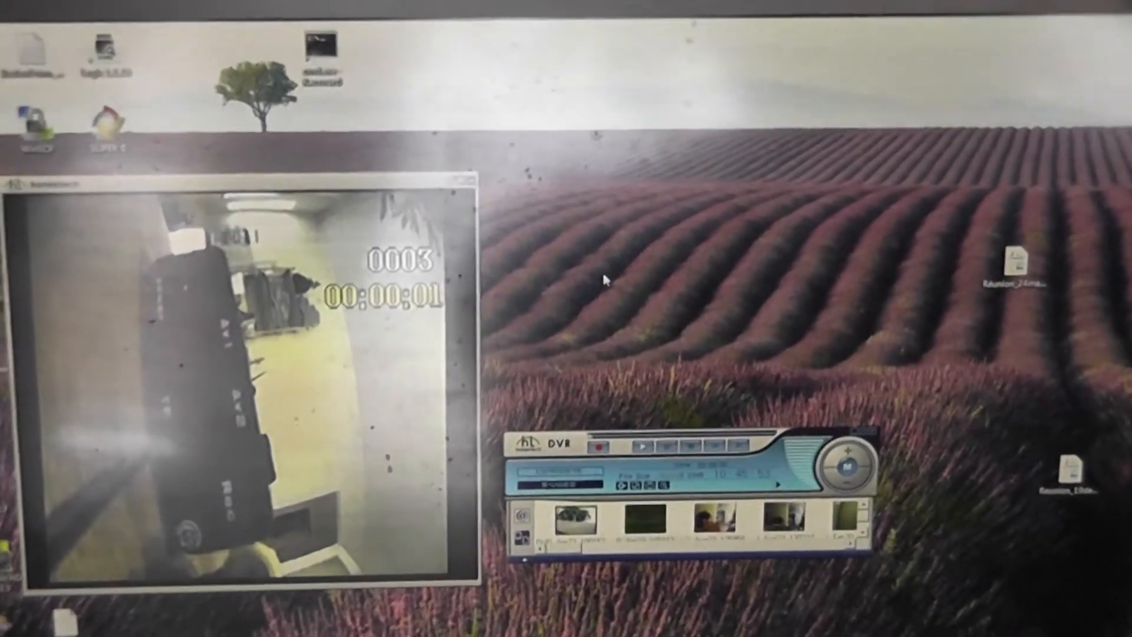